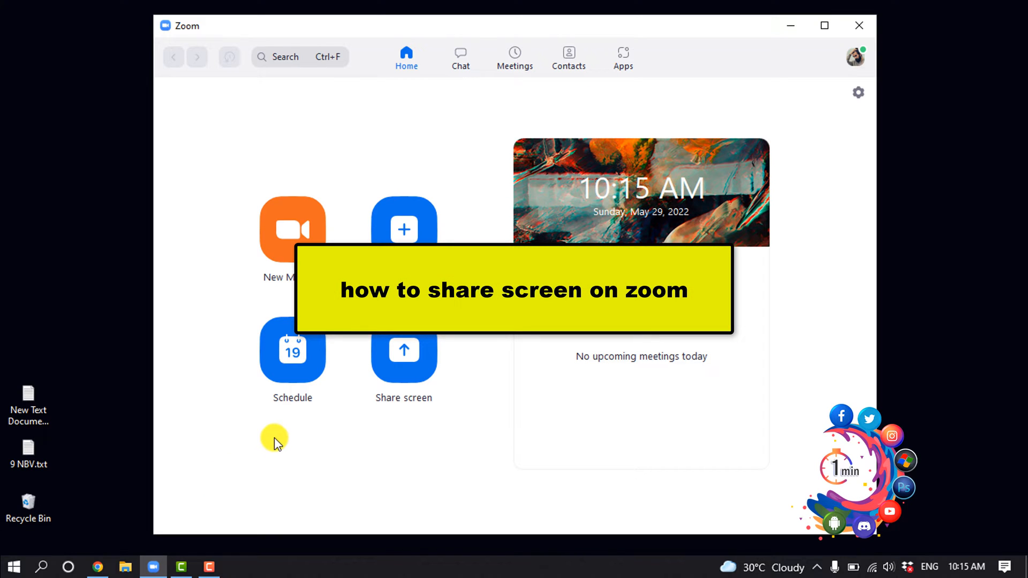
mouse_move(363, 388)
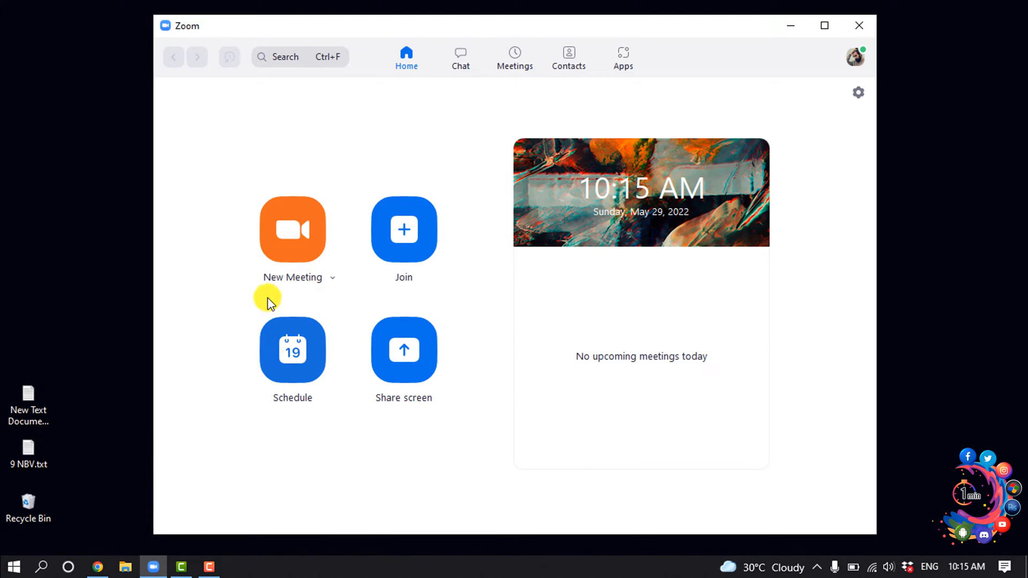
Launch a New Meeting from the Zoom home screen with camera video on
click(292, 228)
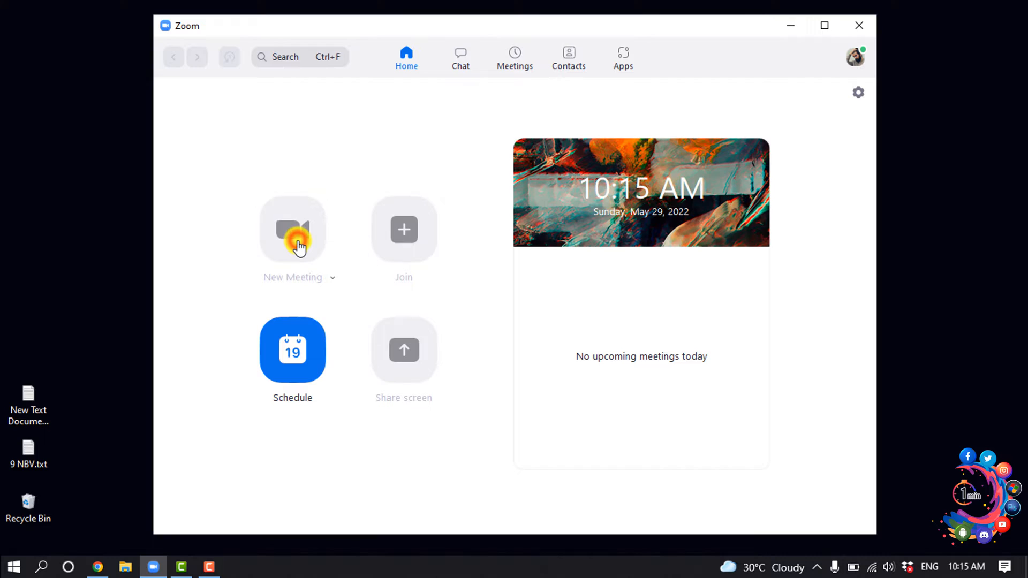
click(292, 229)
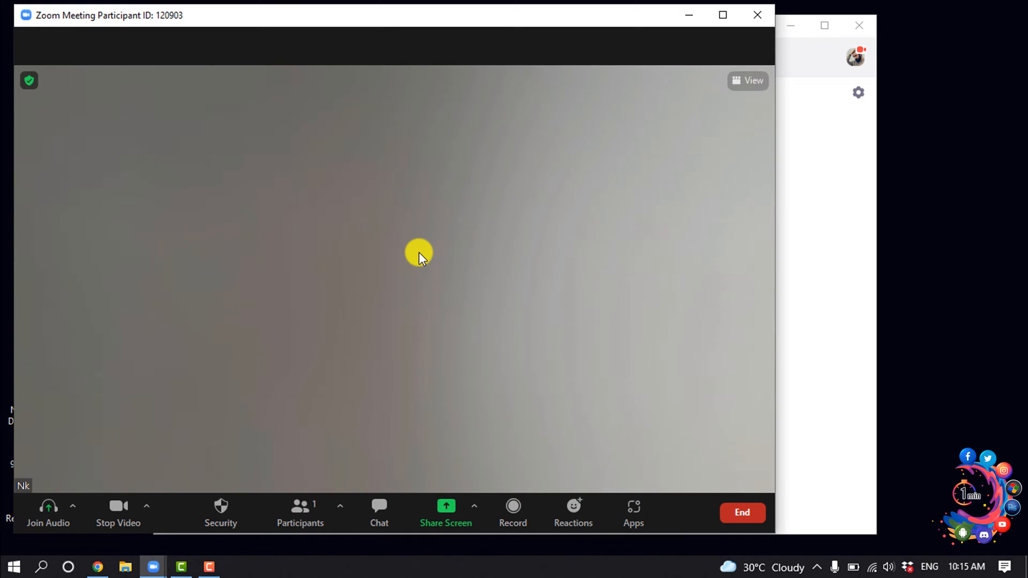
mouse_move(417, 254)
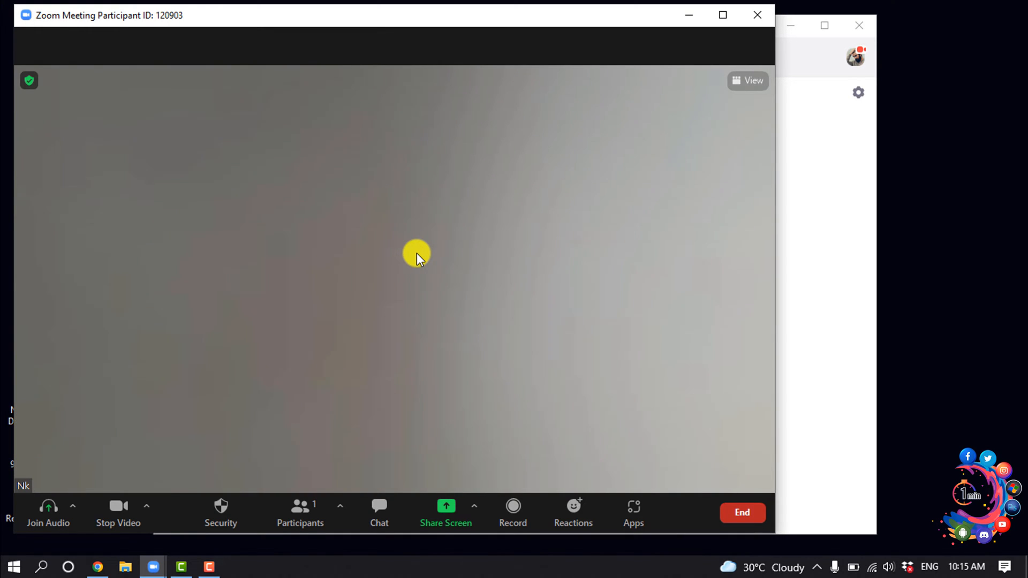
mouse_move(425, 547)
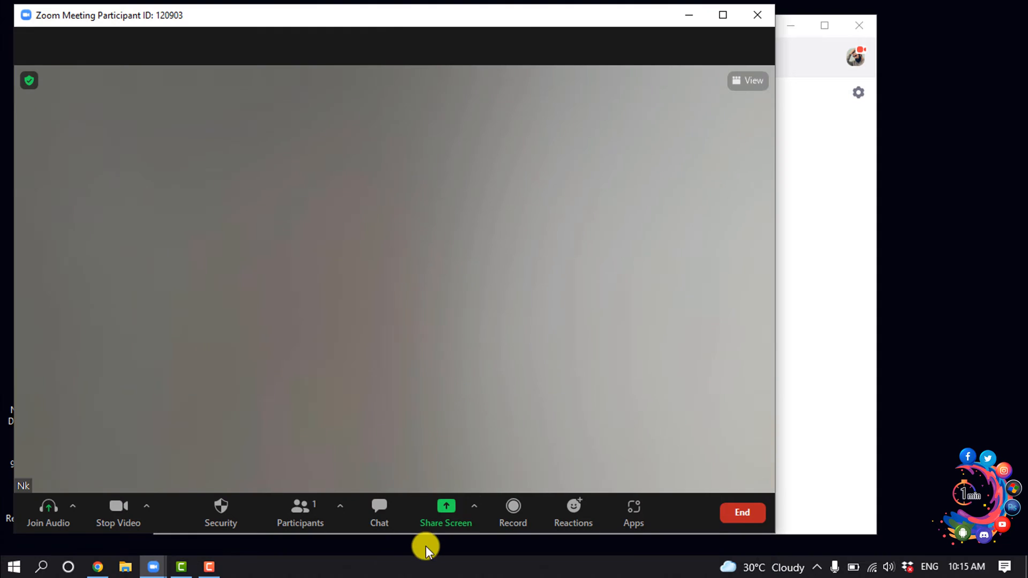
Share the entire Screen with the meeting instead of the spreadsheet browser window
click(446, 512)
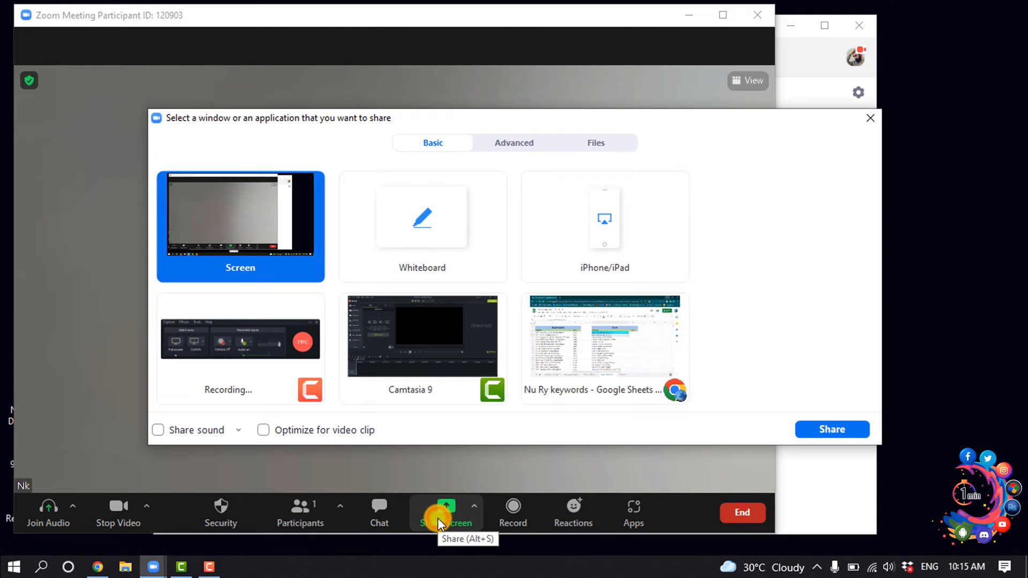
mouse_move(328, 305)
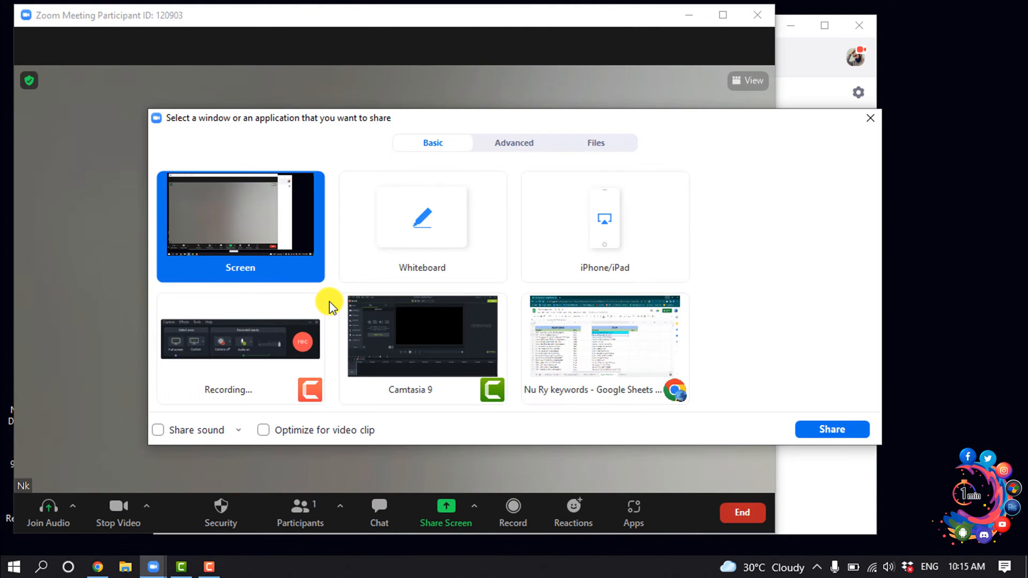
click(422, 334)
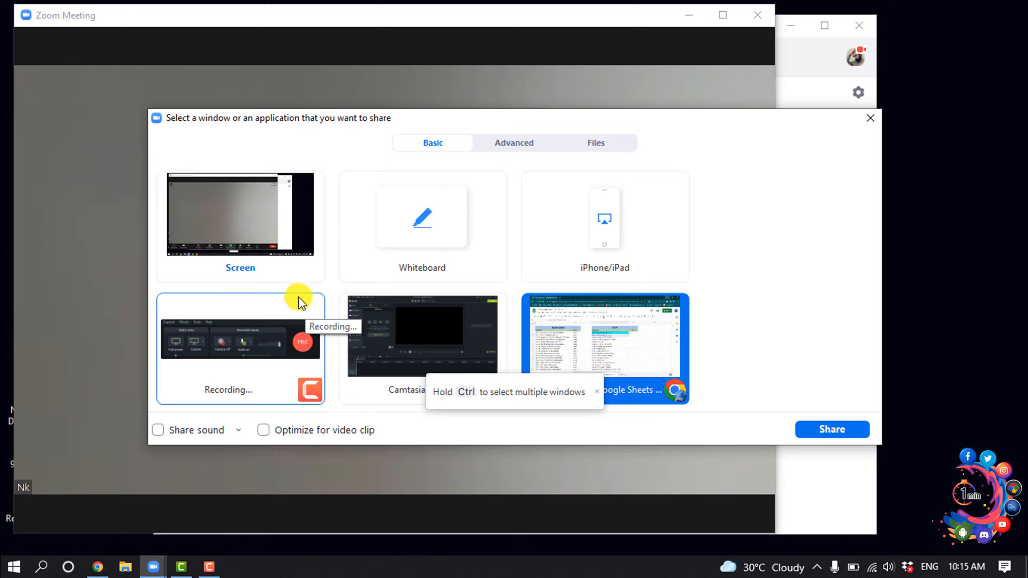
click(239, 216)
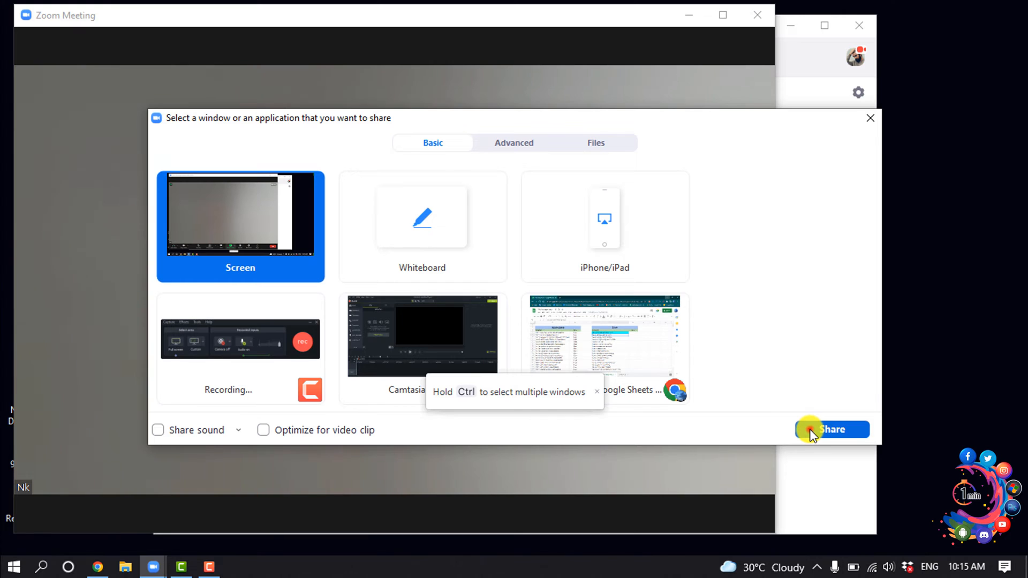
click(832, 429)
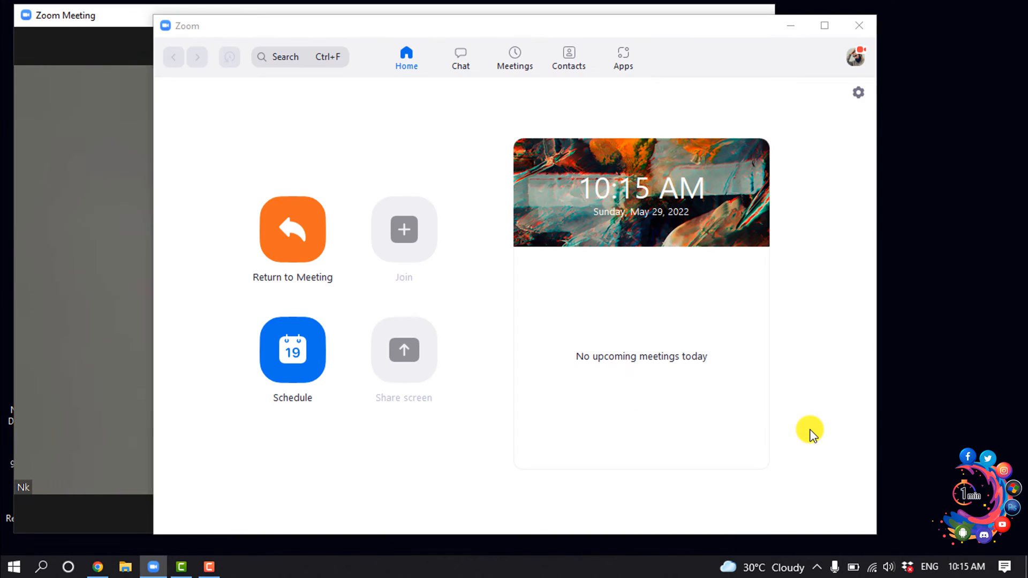
click(404, 350)
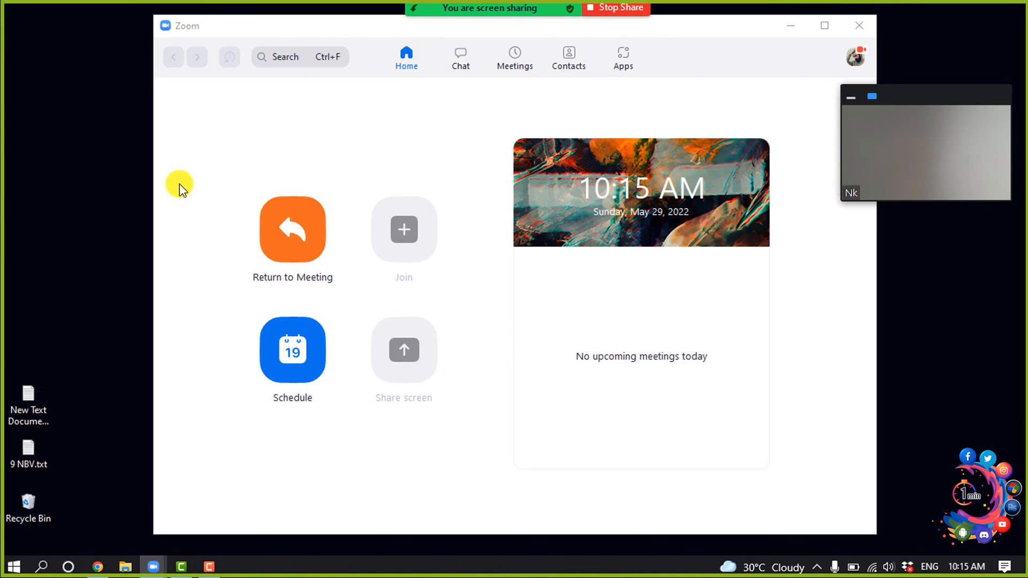
mouse_move(558, 12)
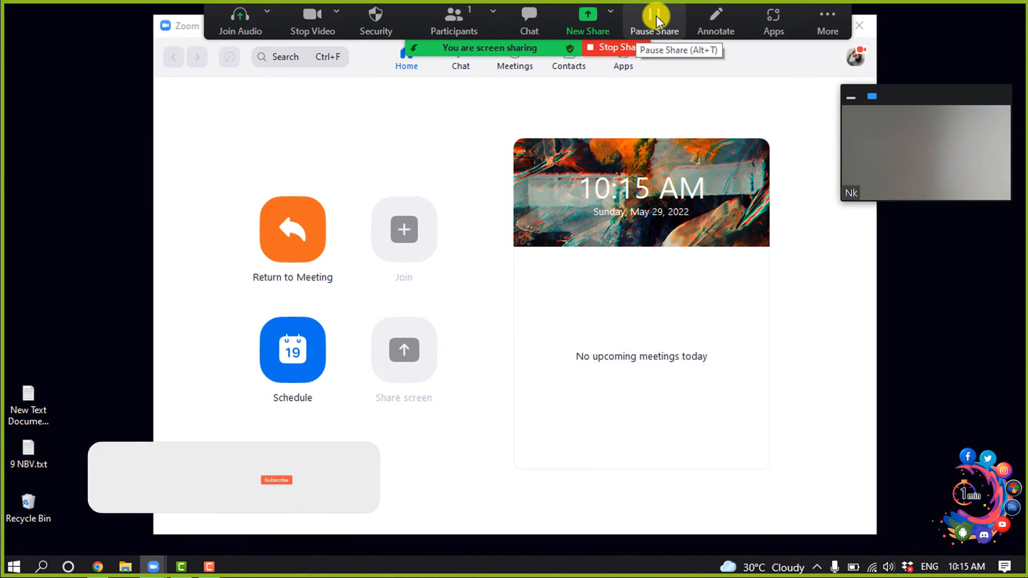
Pause the share, resume it, then stop sharing from the top sharing toolbar
click(654, 20)
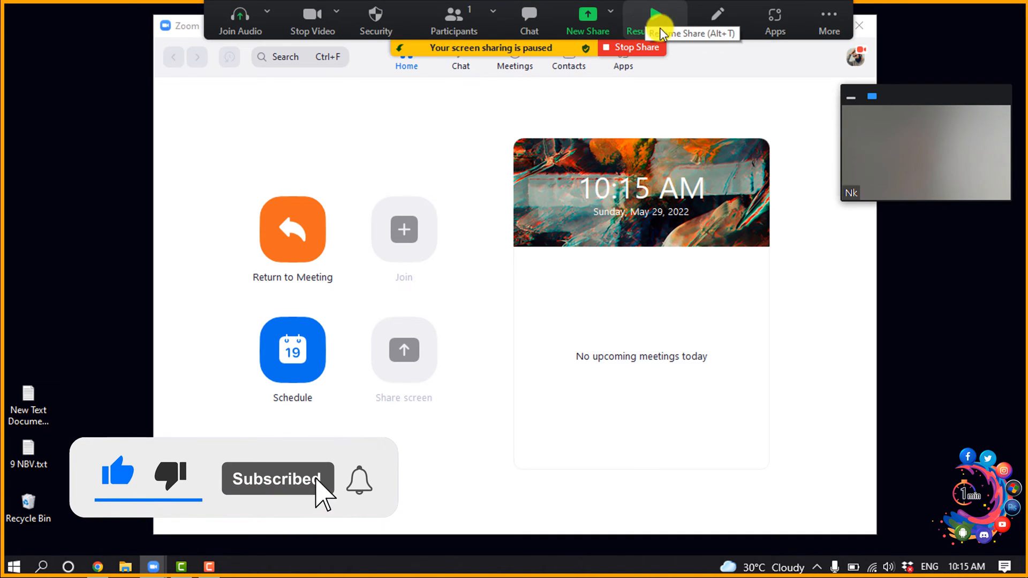
click(654, 17)
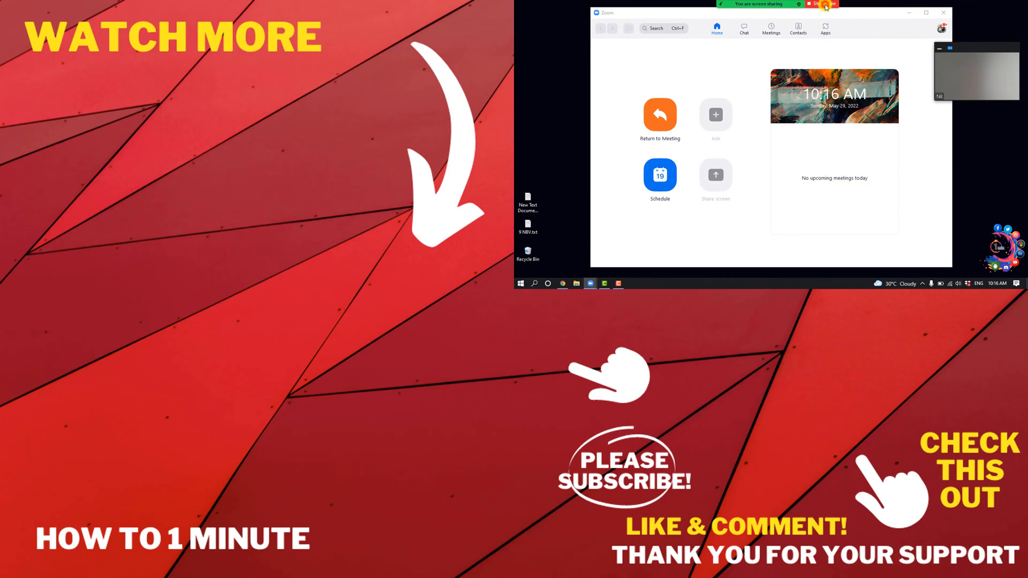
click(660, 115)
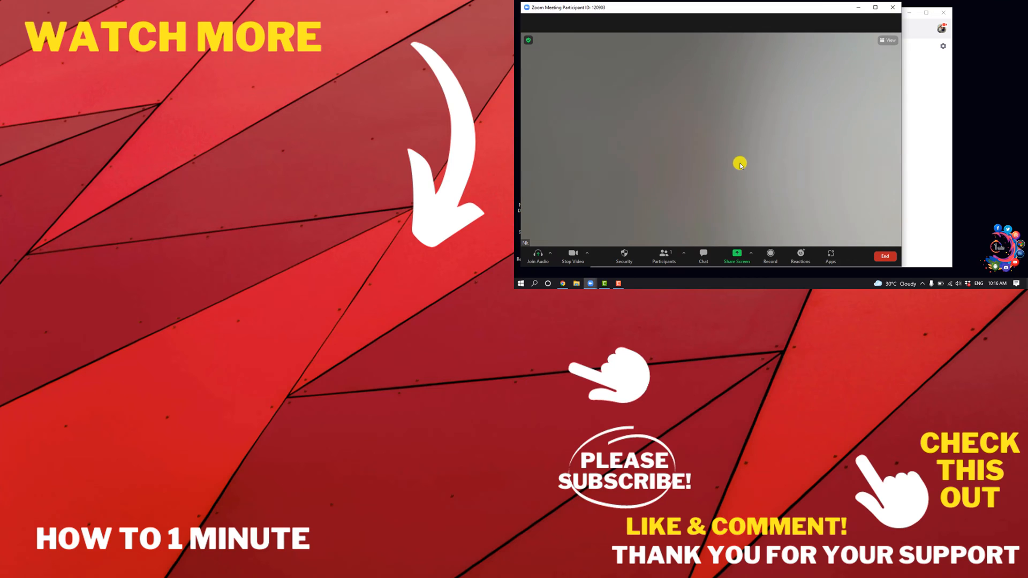